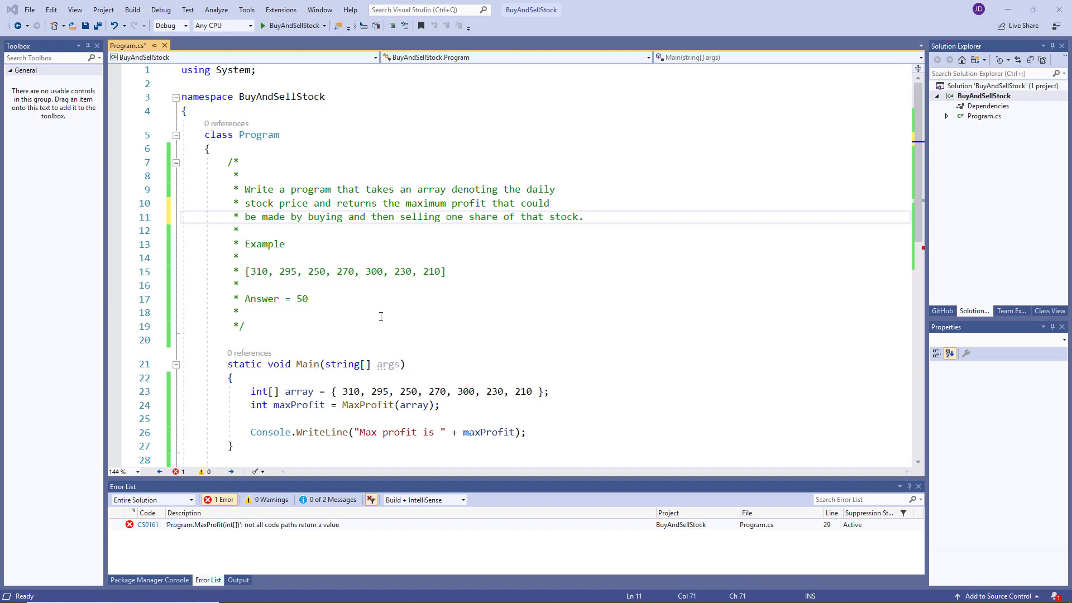
- Add an empty-array guard to MaxProfit: if (array.Length == 0) return 0;
double_click(316, 272)
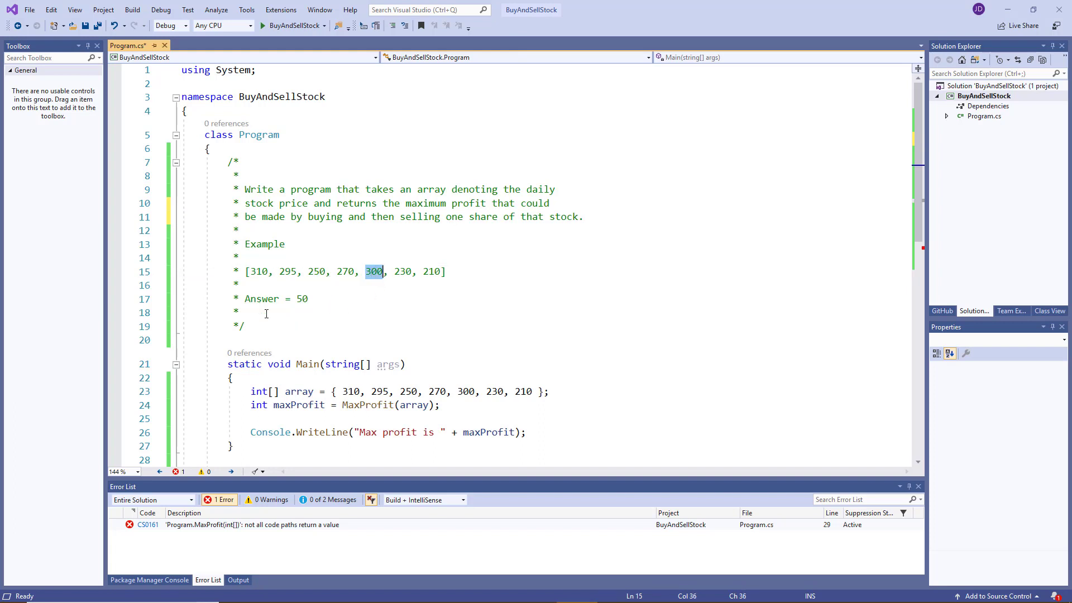
mouse_move(478, 350)
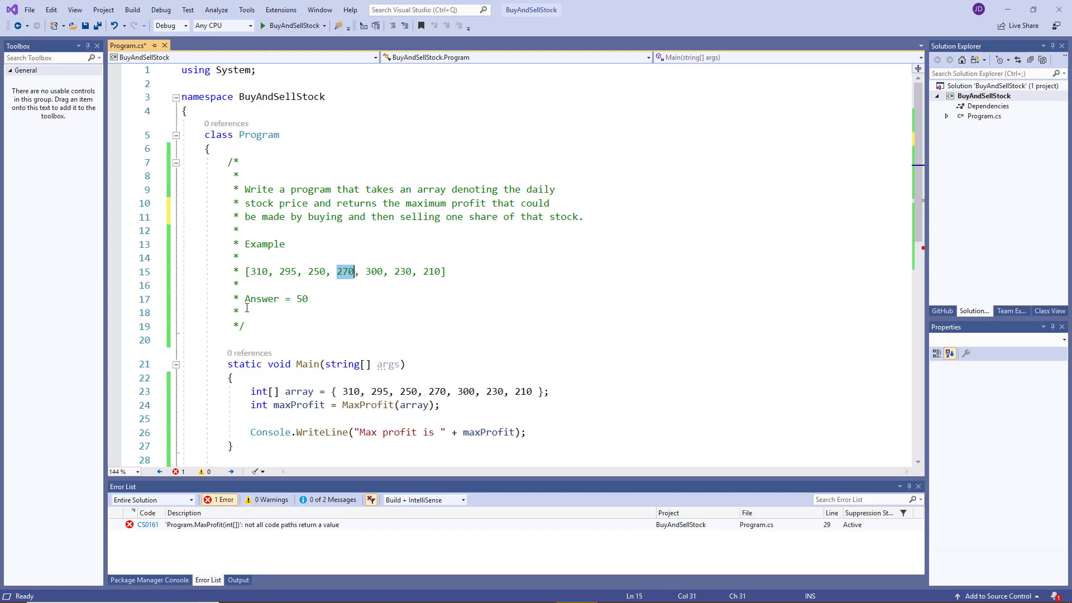
mouse_move(418, 286)
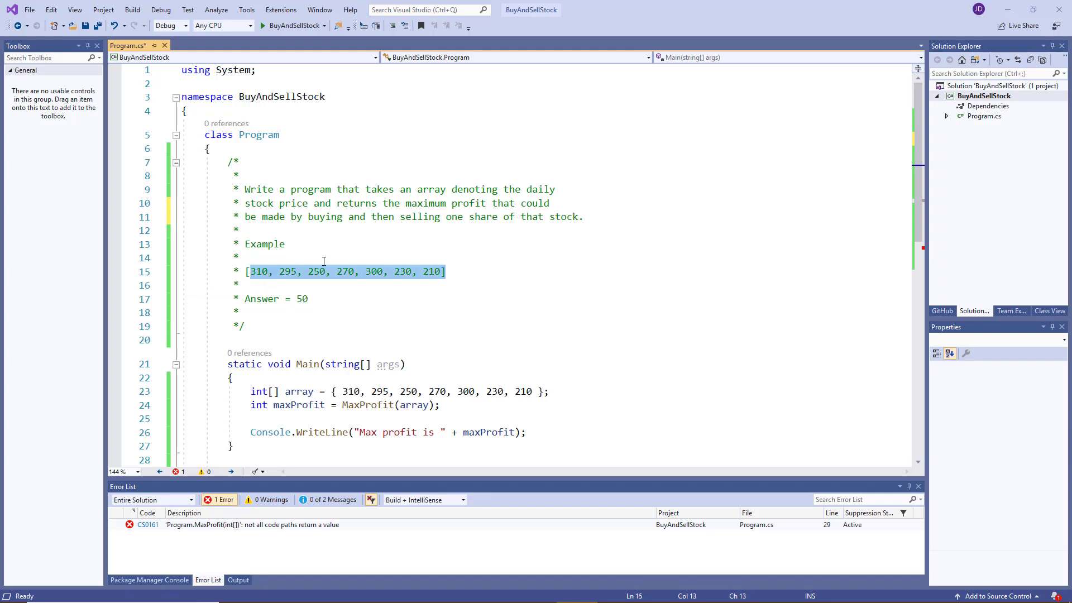
left_click(181, 83)
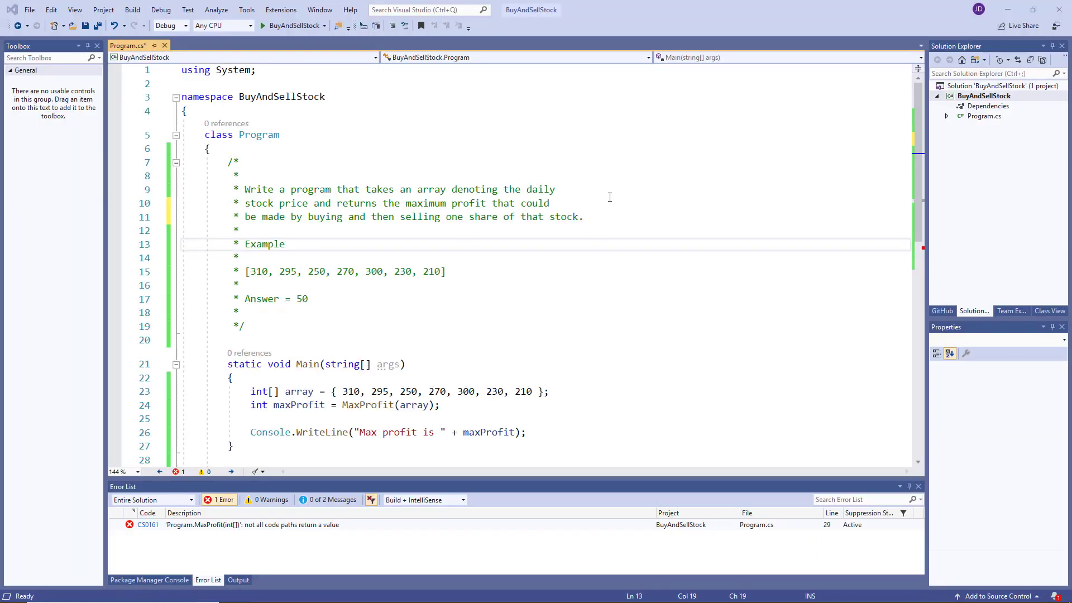
scroll("down", 3)
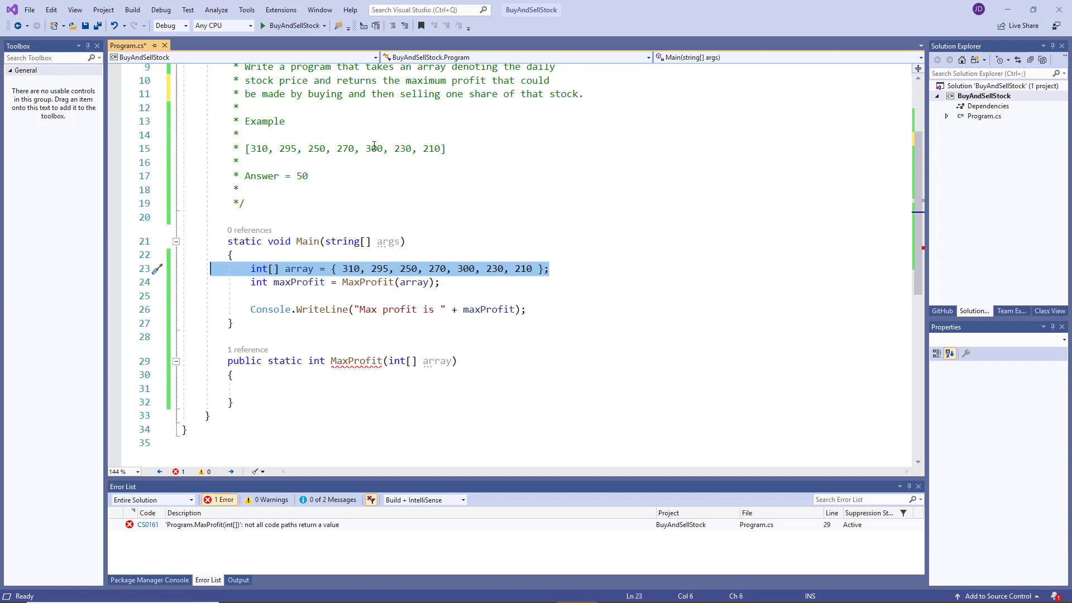
mouse_move(404, 225)
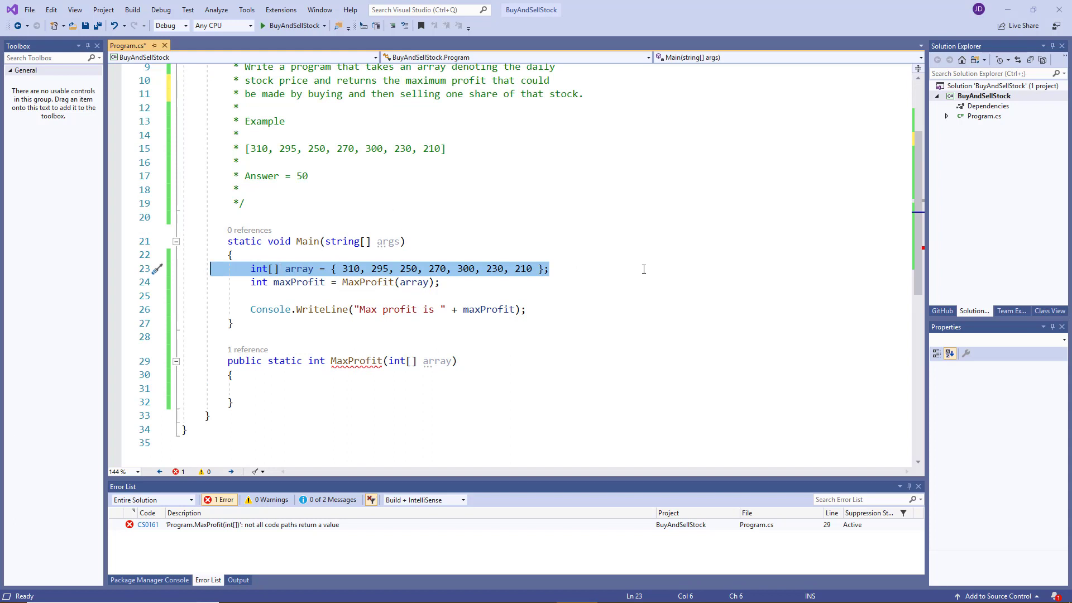
mouse_move(616, 290)
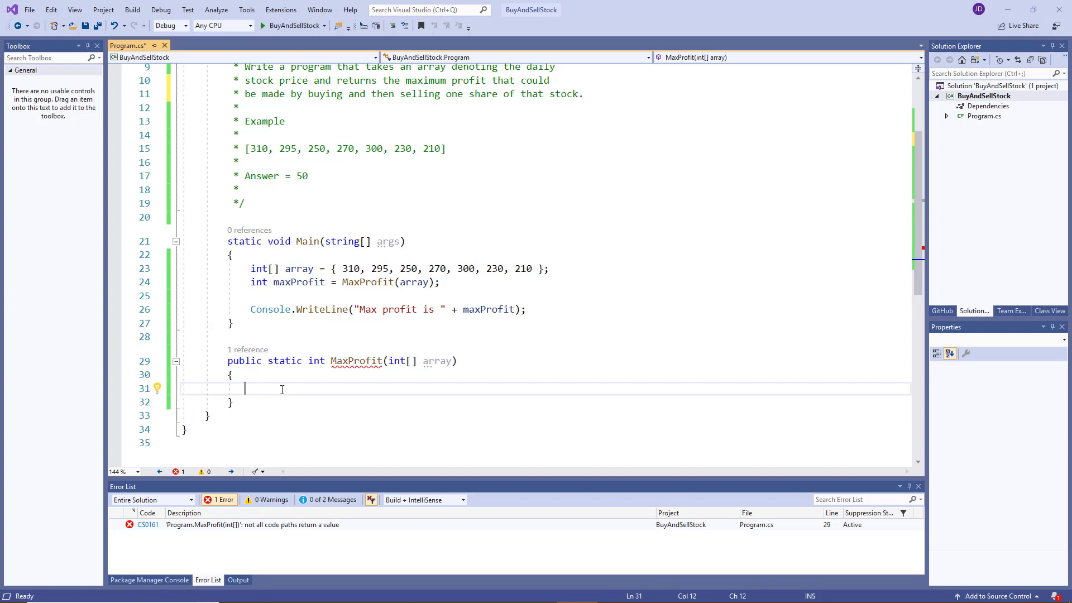
scroll("down", 3)
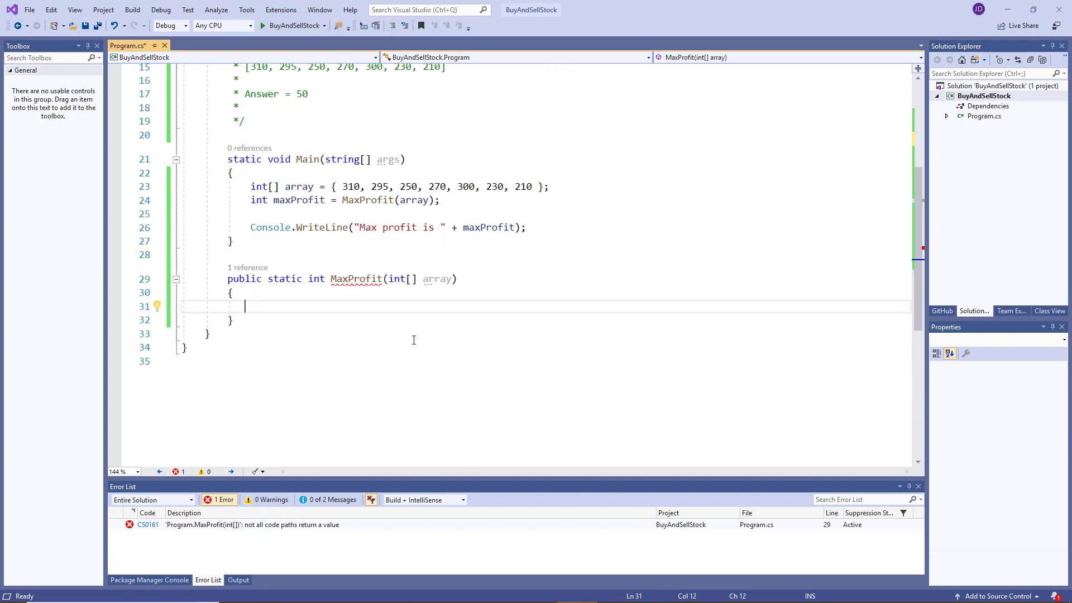
type("if(array")
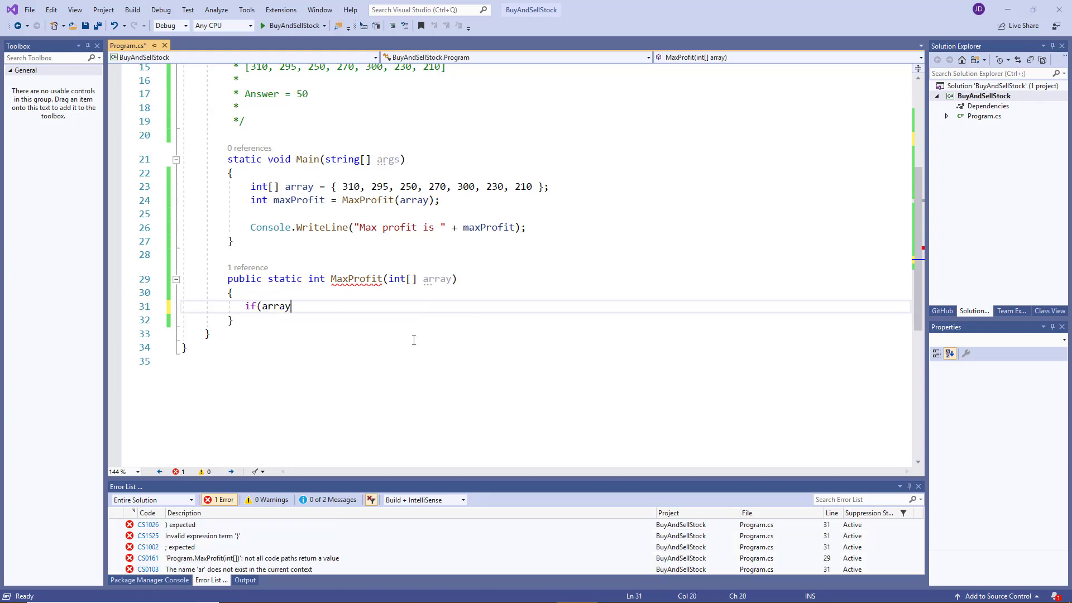
type(".Length == 0)")
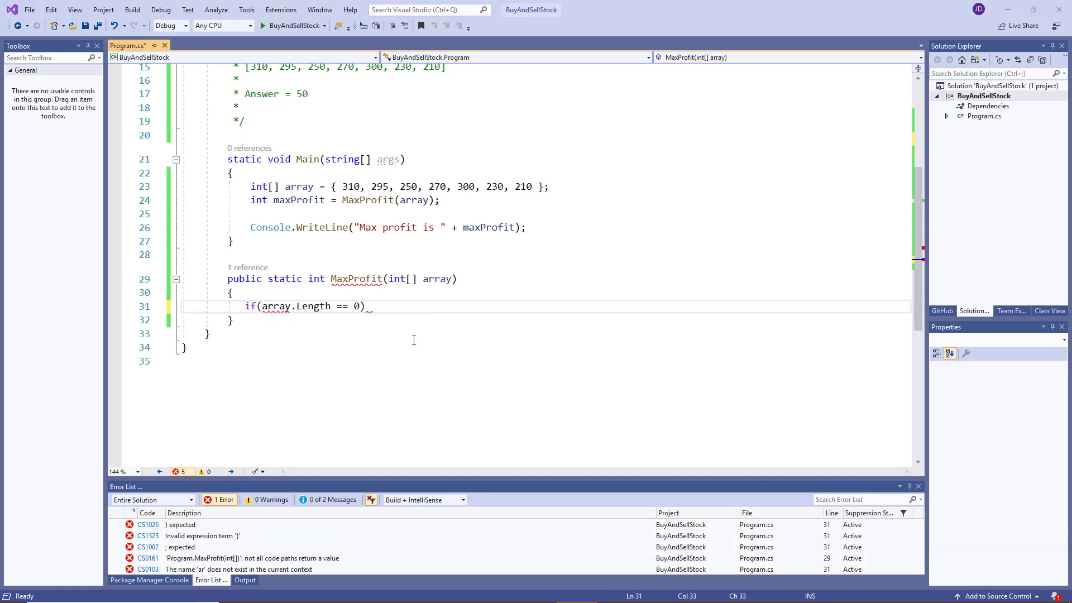
type("return 0;")
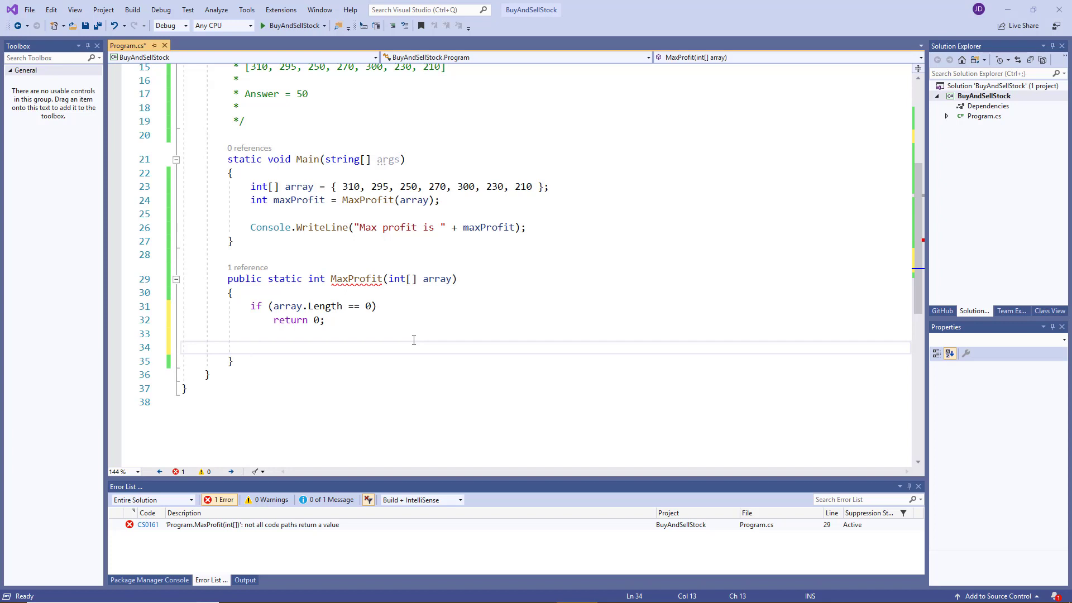
- Below the guard, declare int minValue = array[0]; and int maxProfit = 0;
left_click(250, 347)
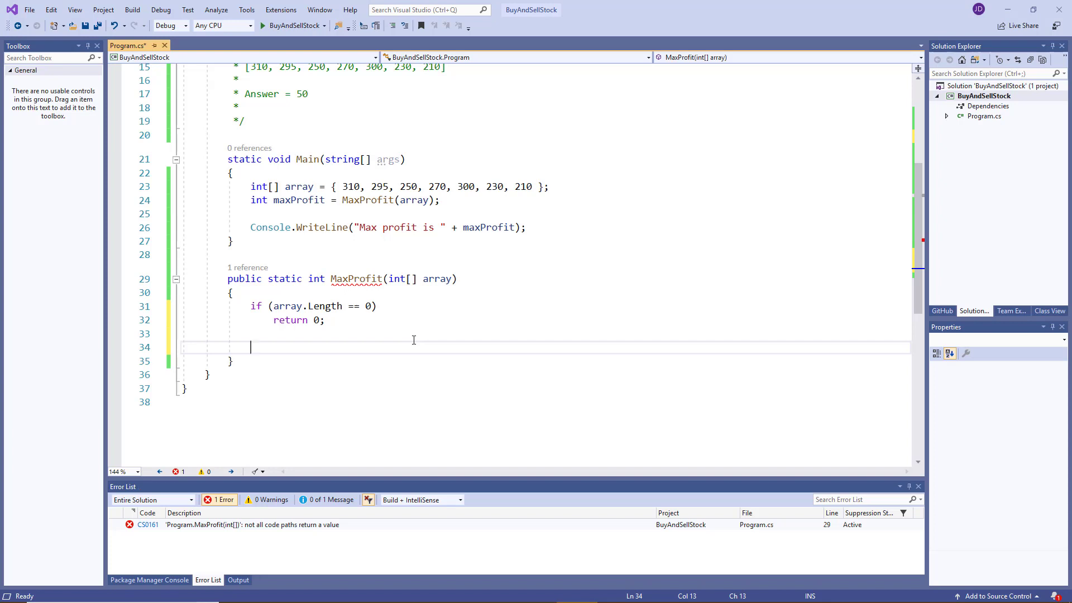
type("int")
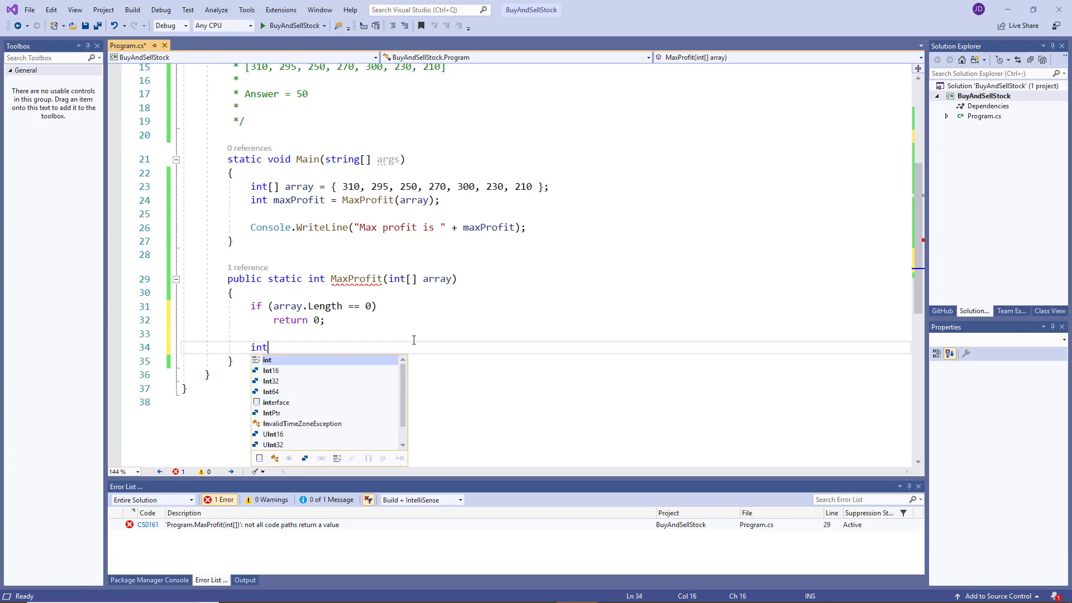
type("minValue")
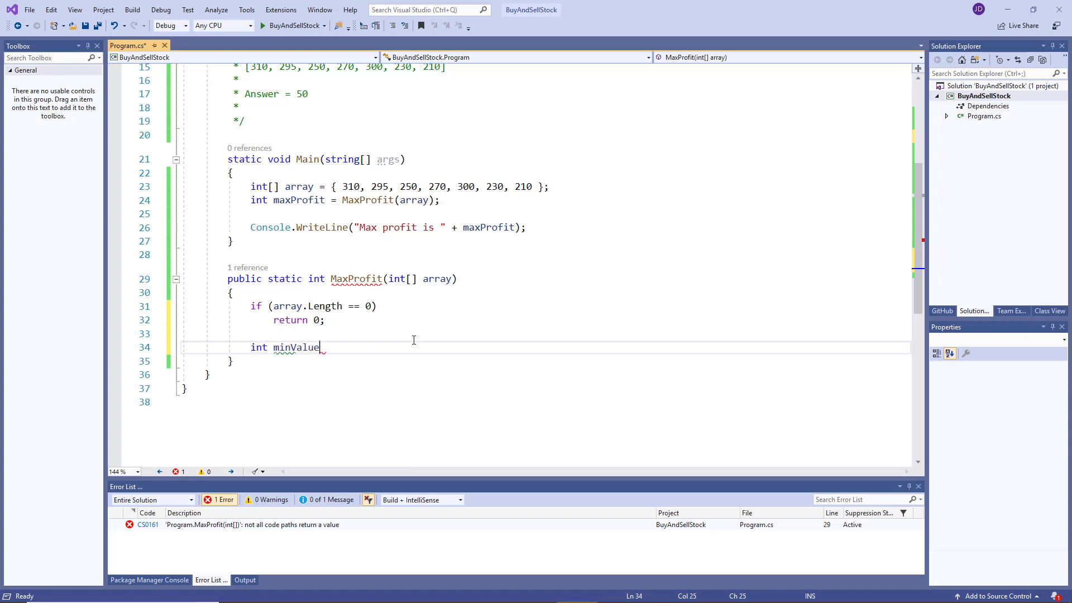
type("\" \"")
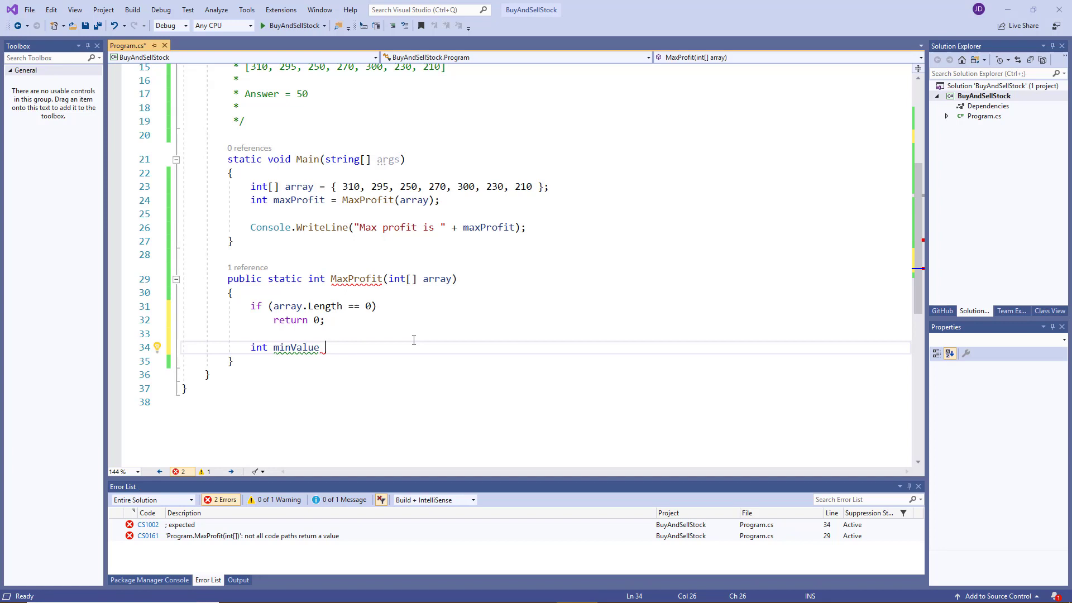
type("=")
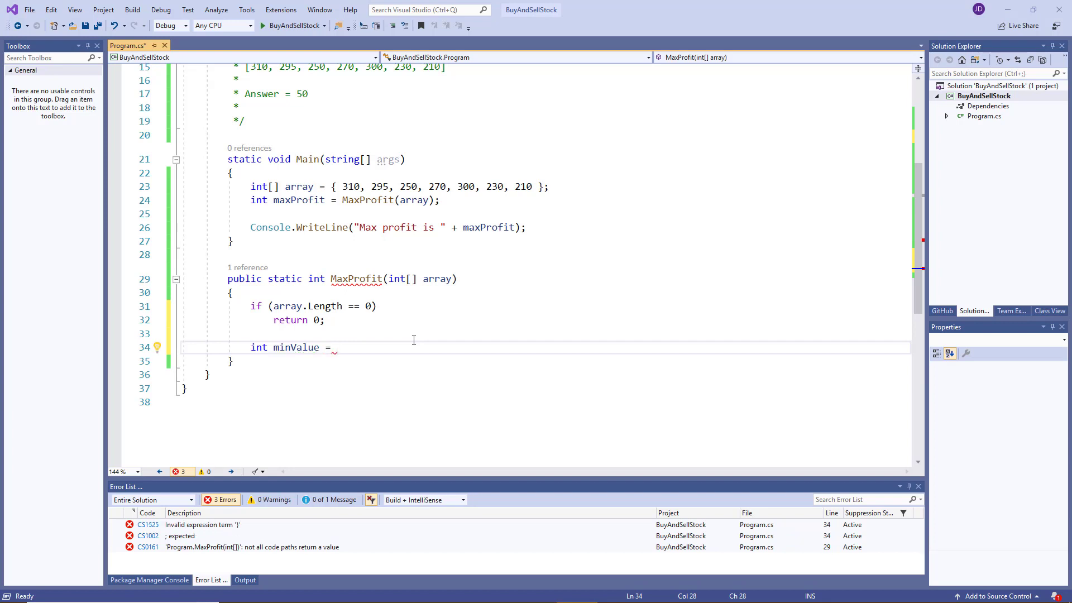
type("array[0];")
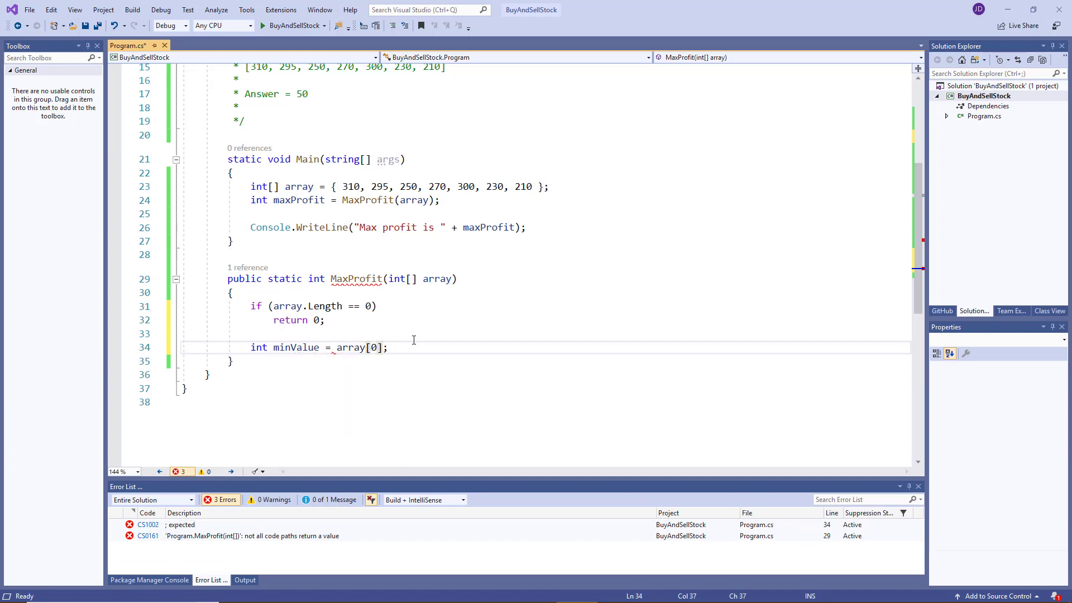
type("int maxPro")
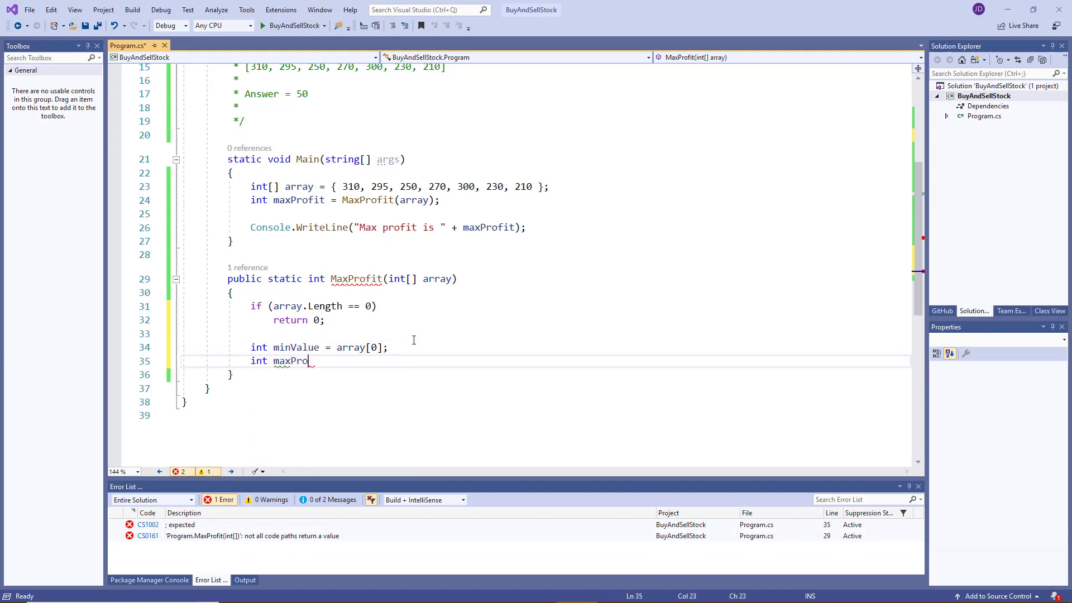
type("fit = 0;")
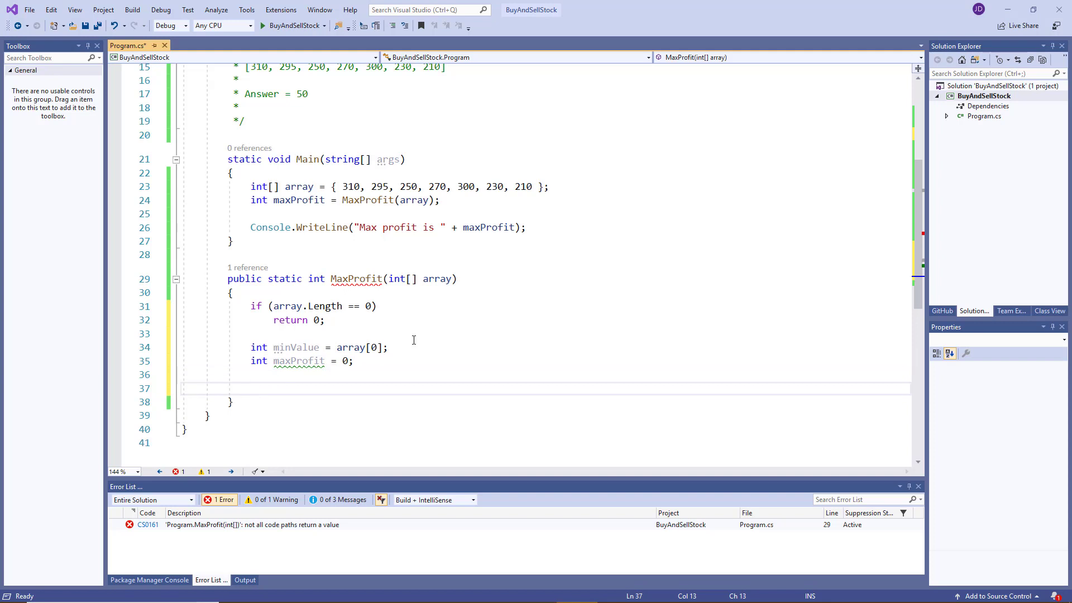
- Write for (int i = 1; i < array.Length; i++) with an empty body
type("for(int")
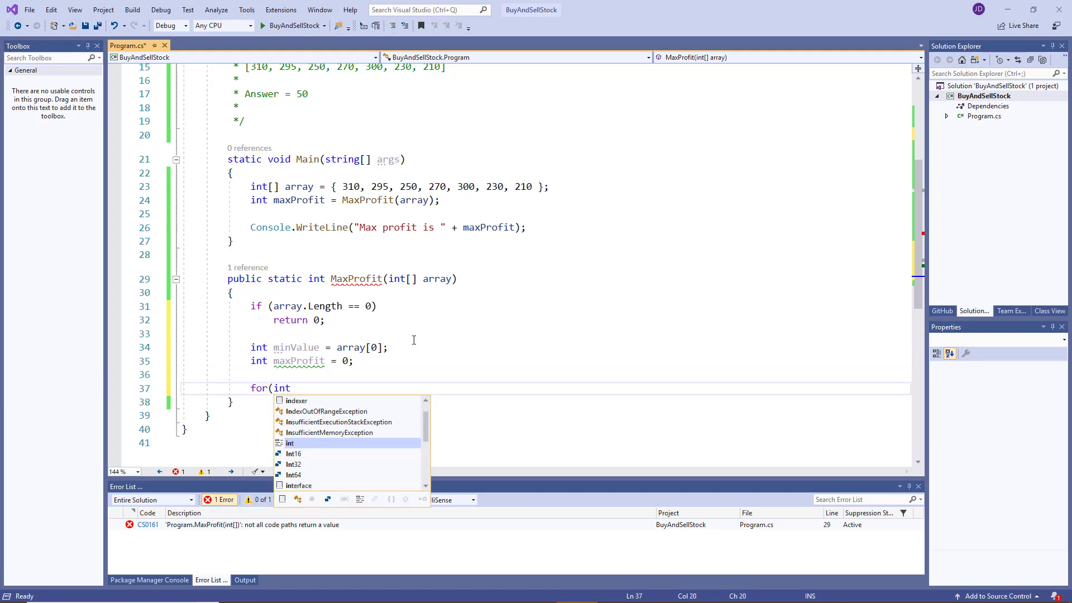
type("i")
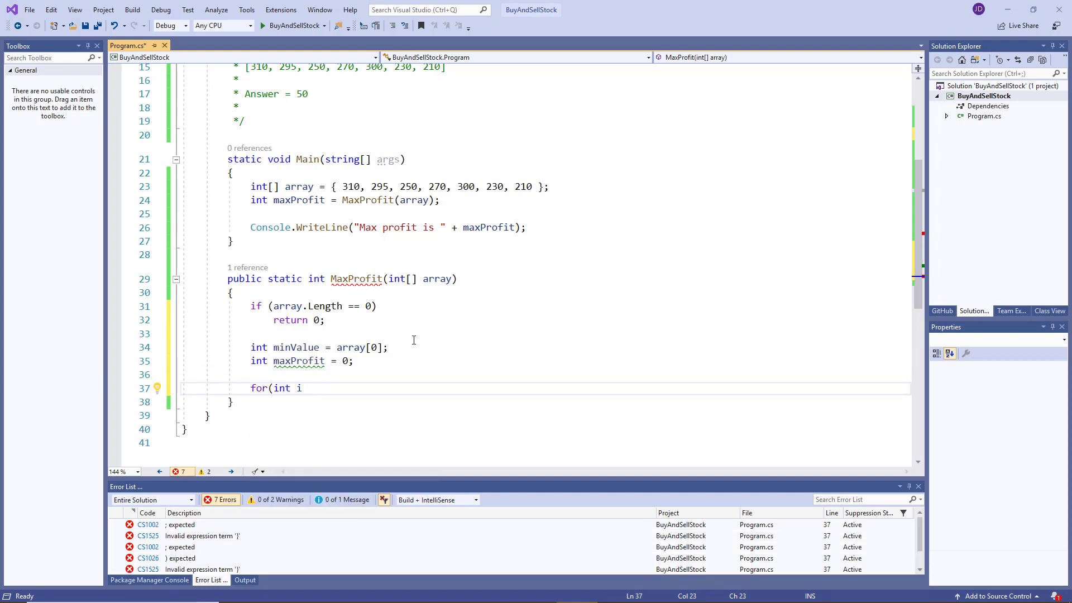
type("= 1")
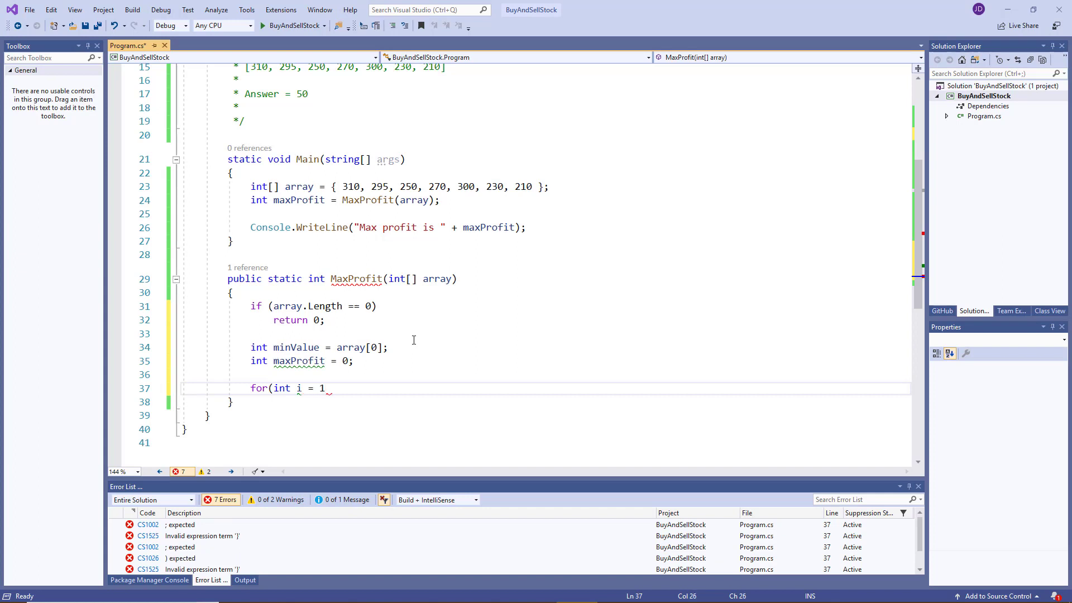
type("; i < array.Length;")
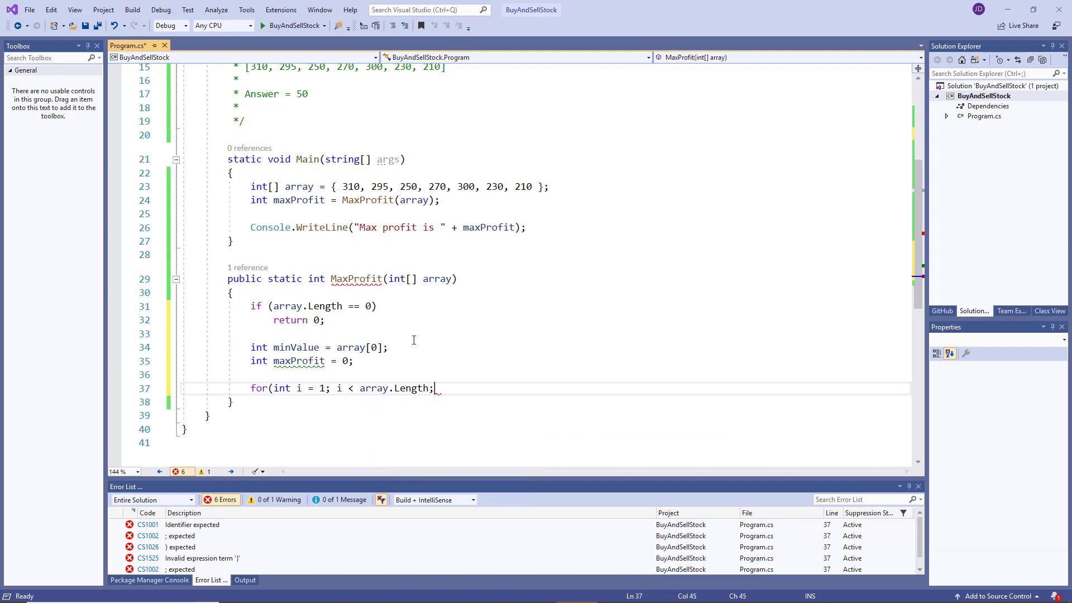
type("i ++){")
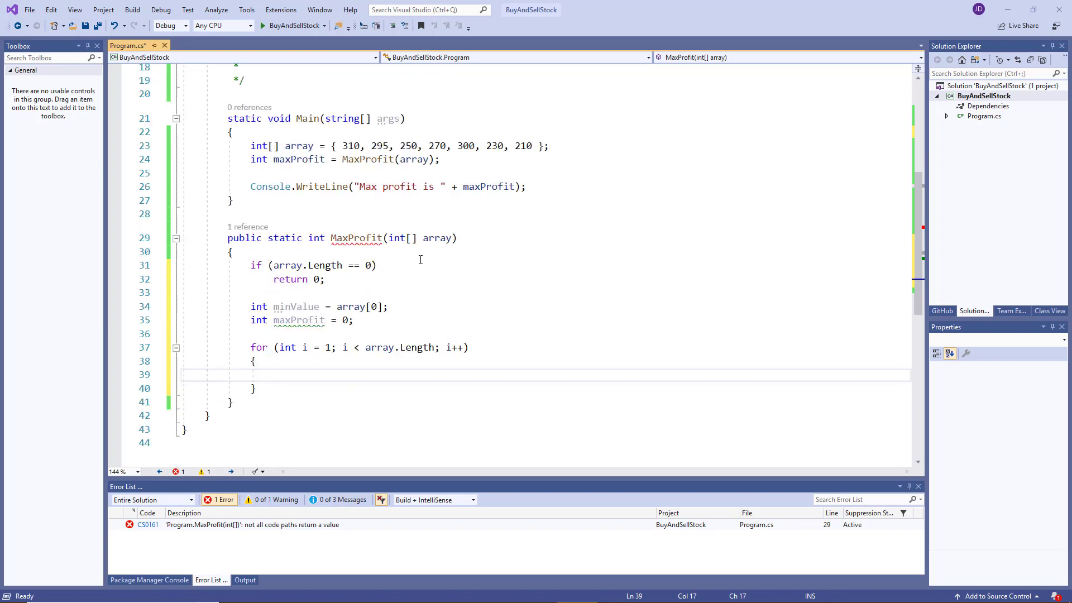
- Write the comments '//update max profit' and '//update min value' inside the loop body
type("//u")
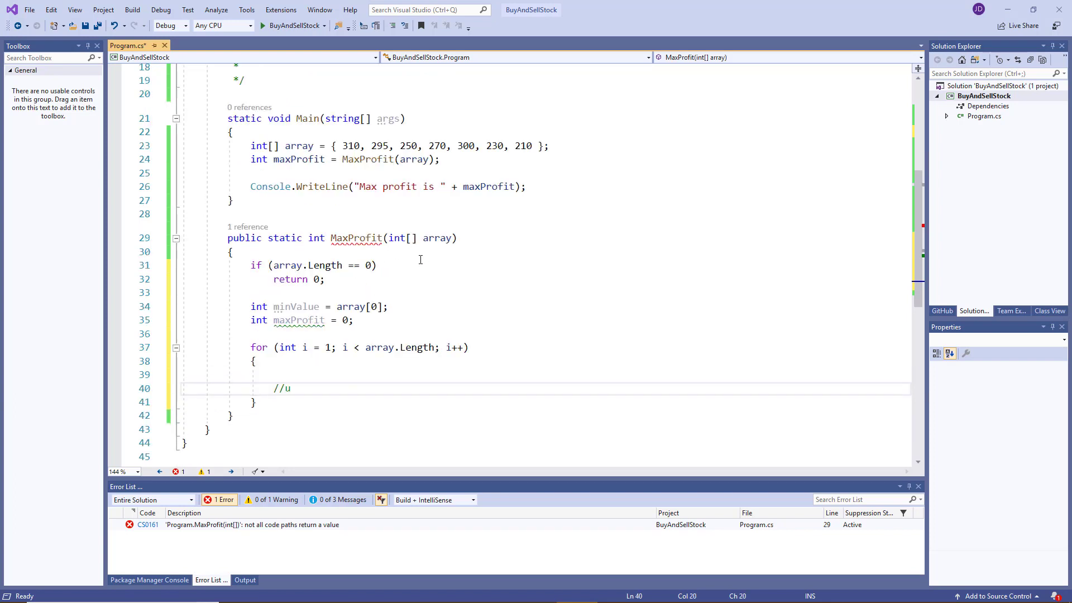
type("pdate max profit")
type("//")
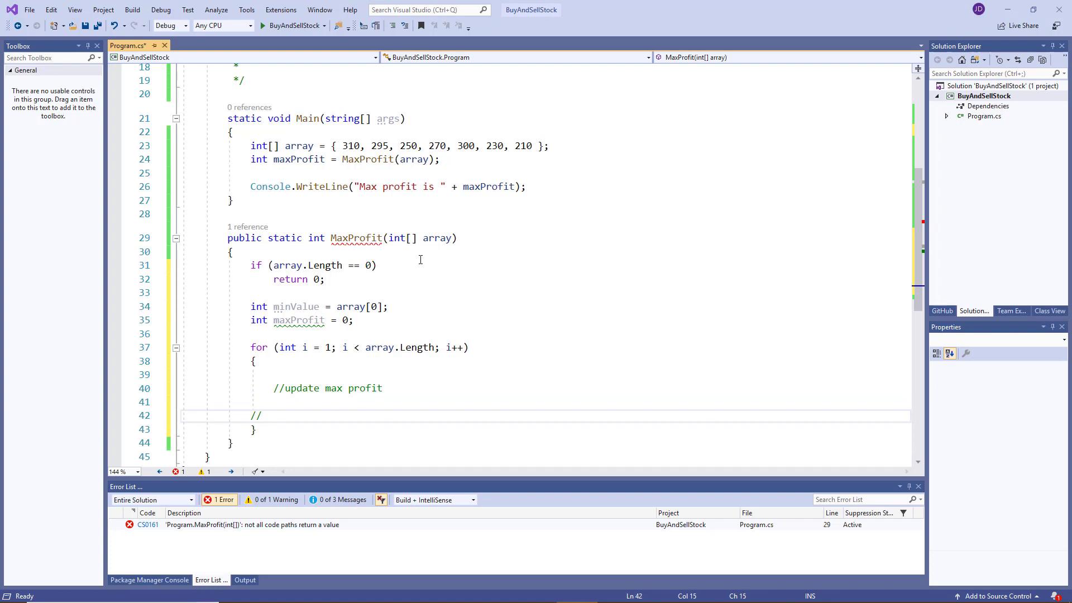
key("Backspace")
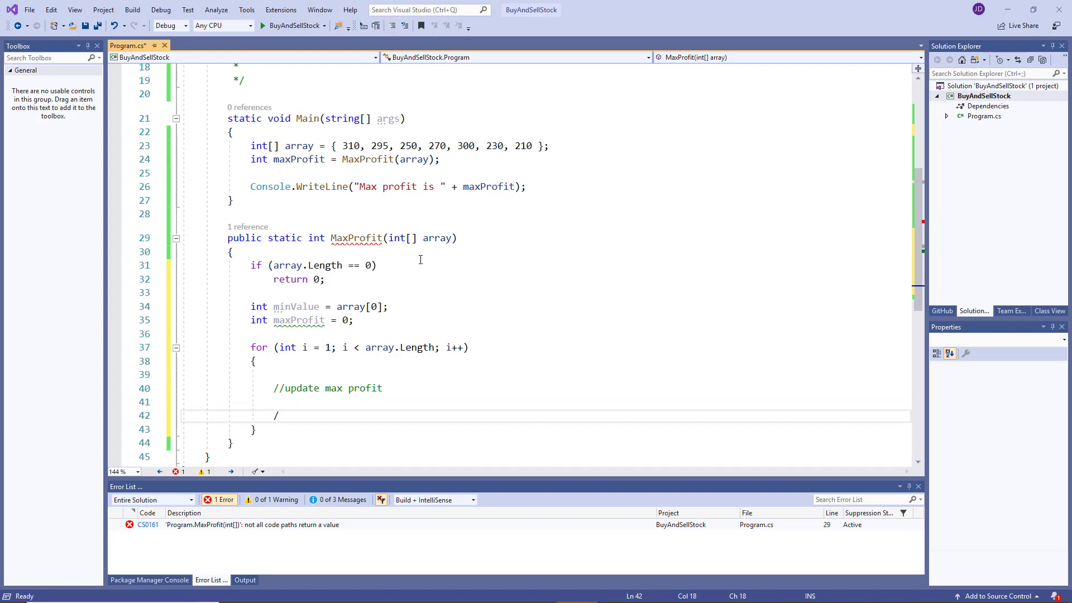
type("/update min val")
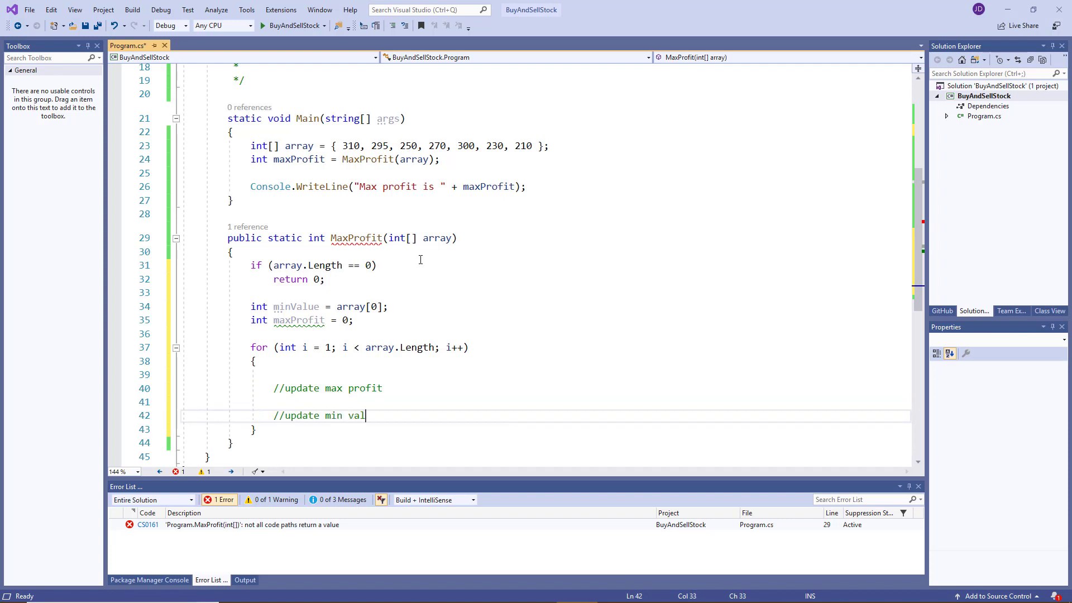
type("ue")
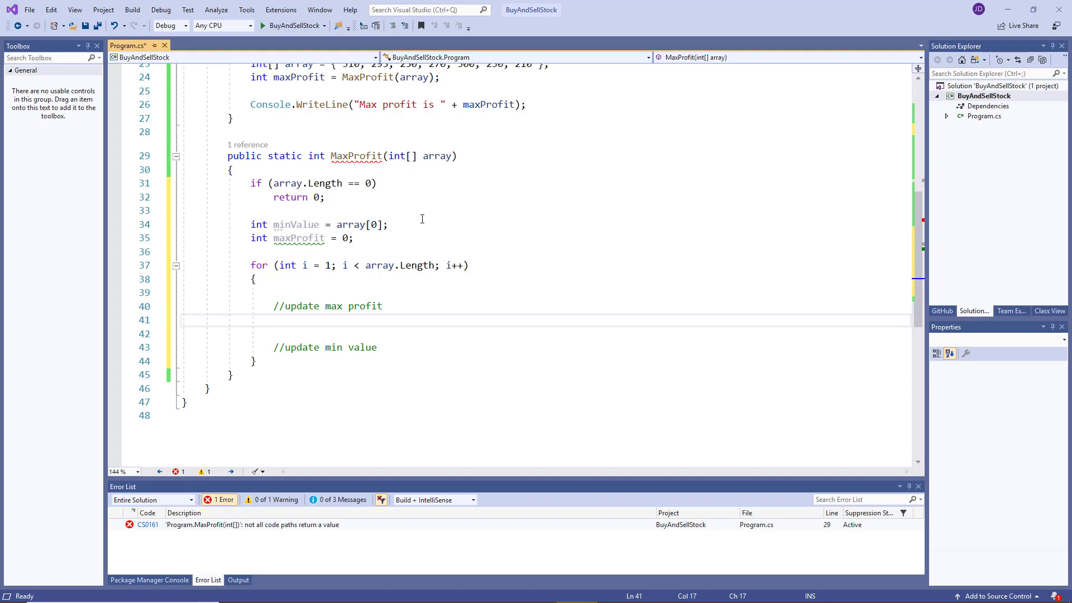
- Compute currentProfit = array[i] - minValue and raise maxProfit when currentProfit exceeds it
type("int")
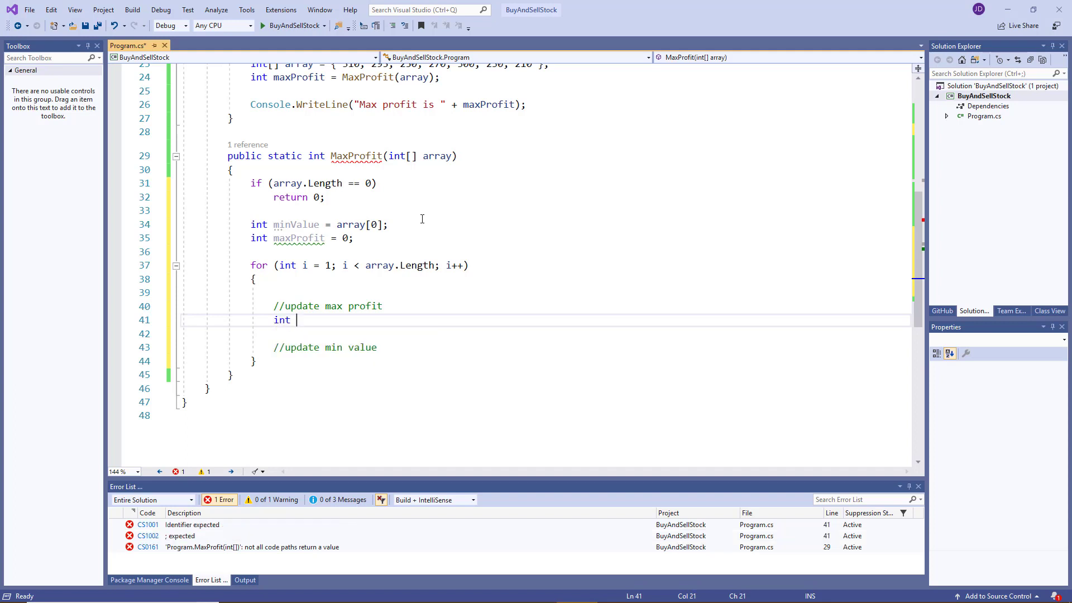
type("curre")
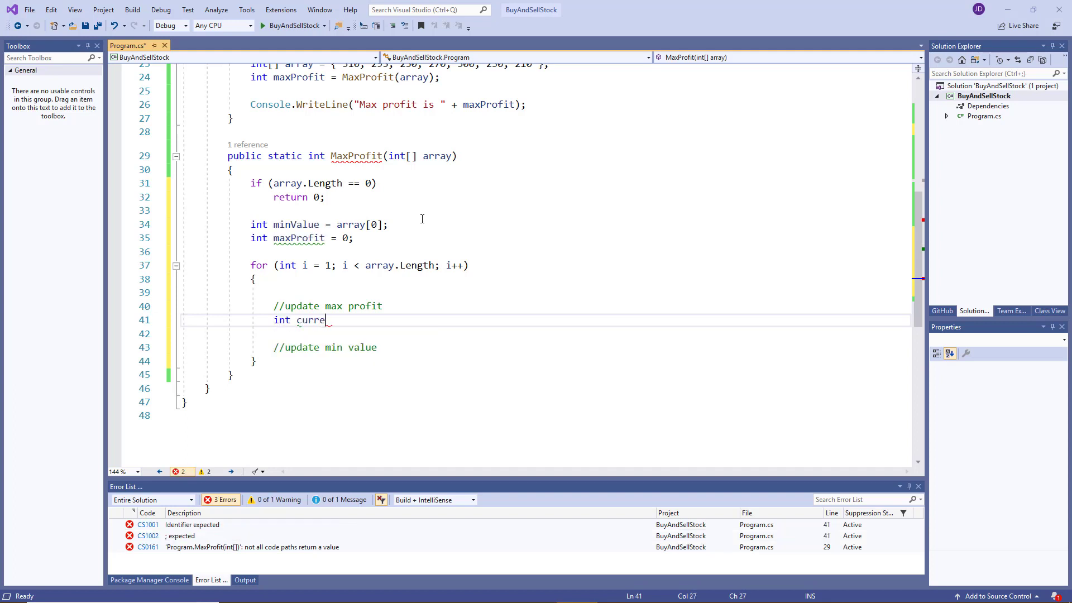
type("ntProfit =")
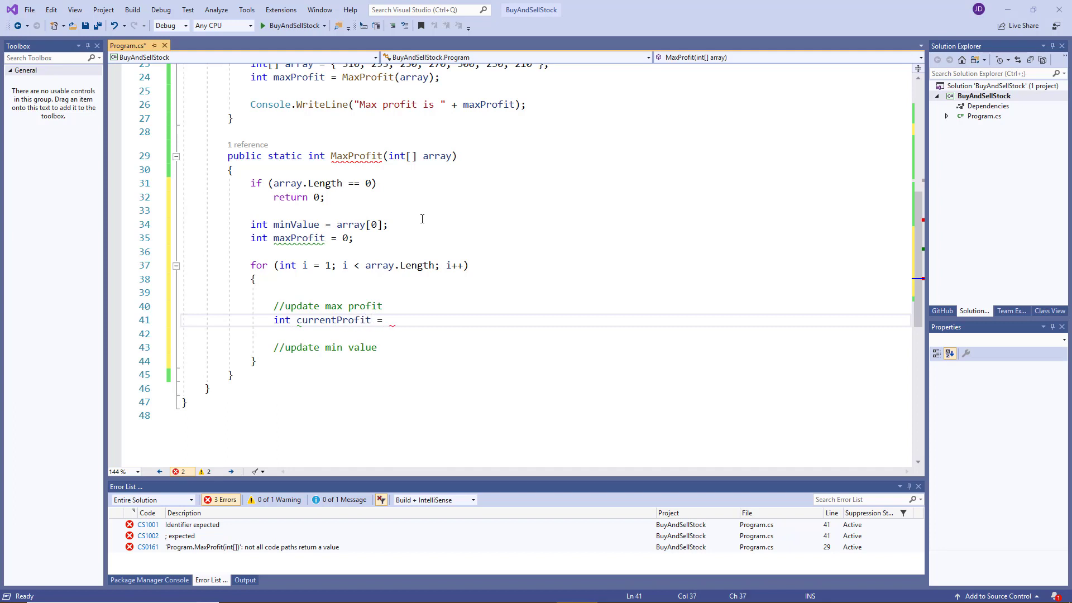
type("array[i")
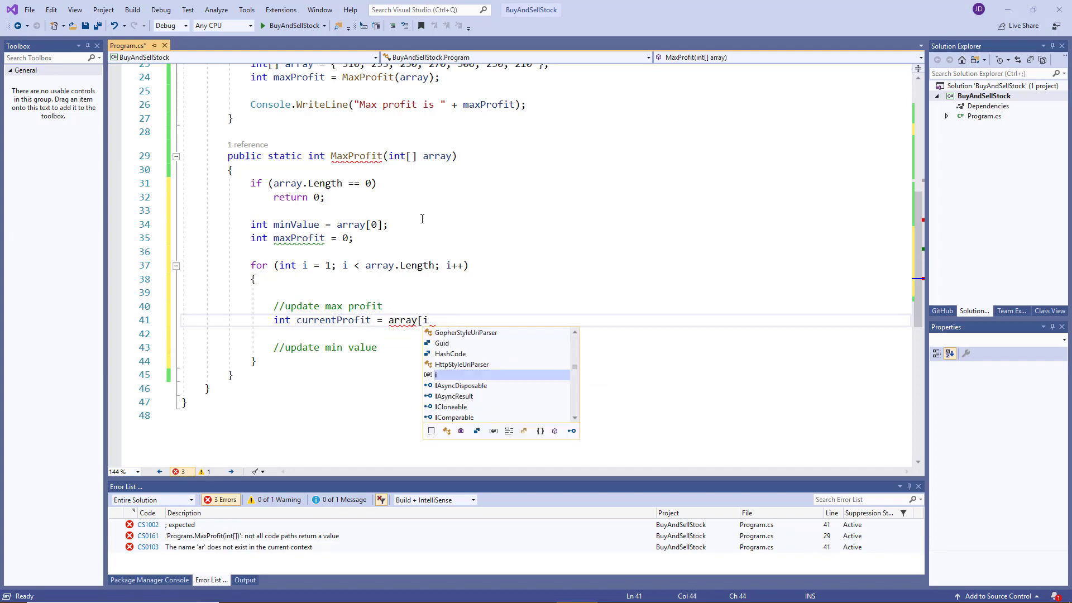
type("] - minValue;")
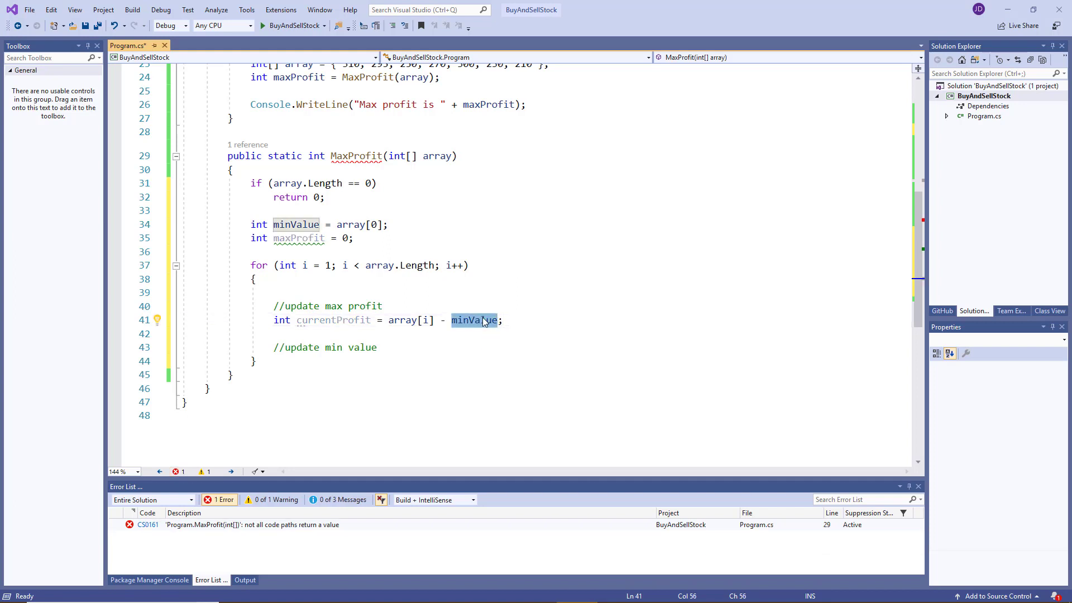
left_click_drag(501, 320, 387, 320)
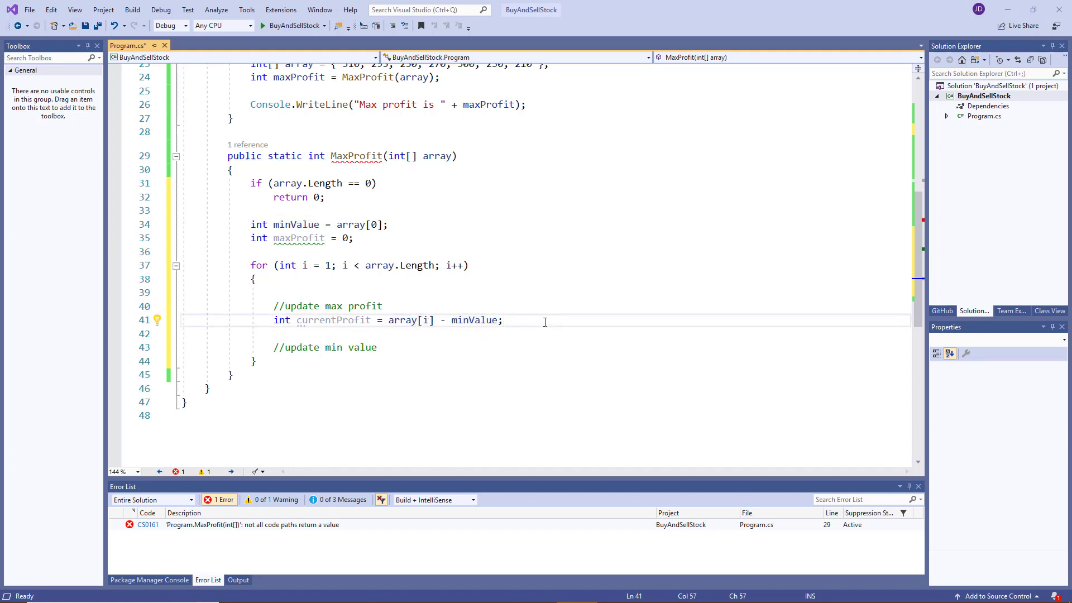
type("if(cur")
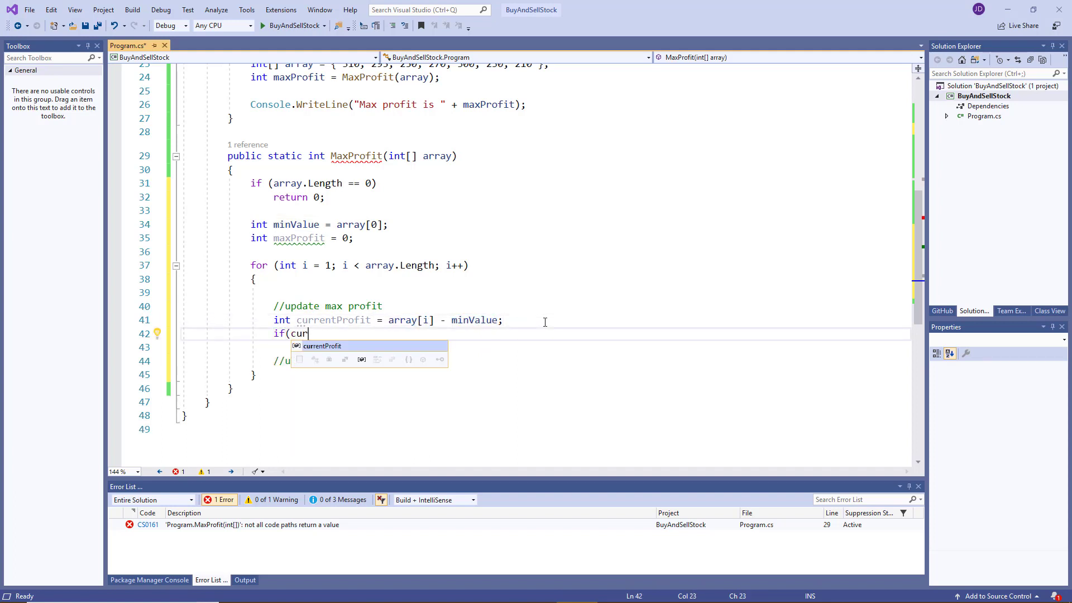
type("rentProfit > maxProfit")
type("maxProfit = currentProfit;")
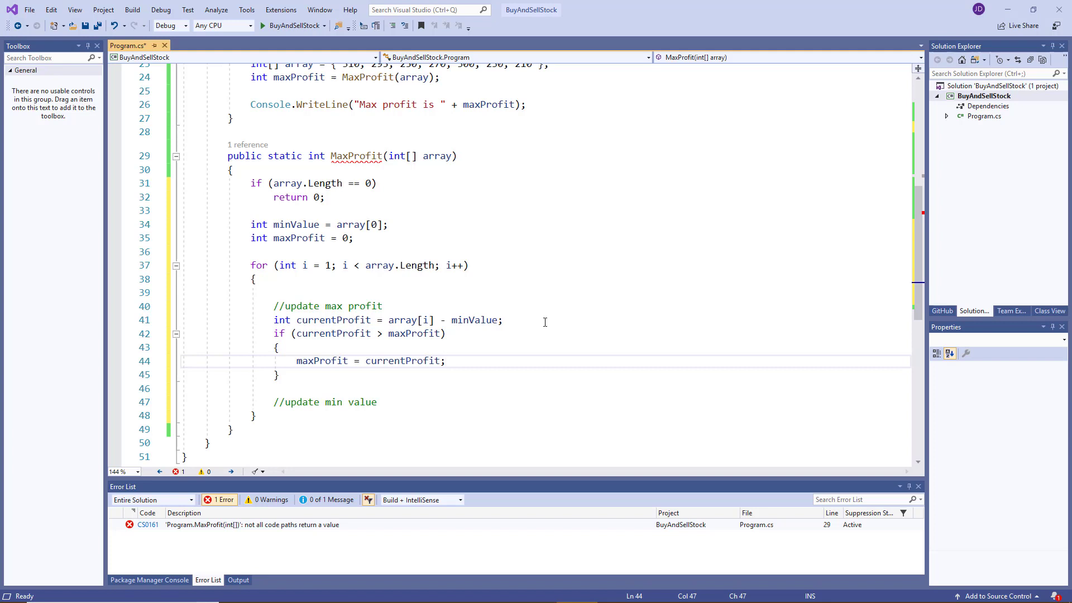
mouse_move(350, 361)
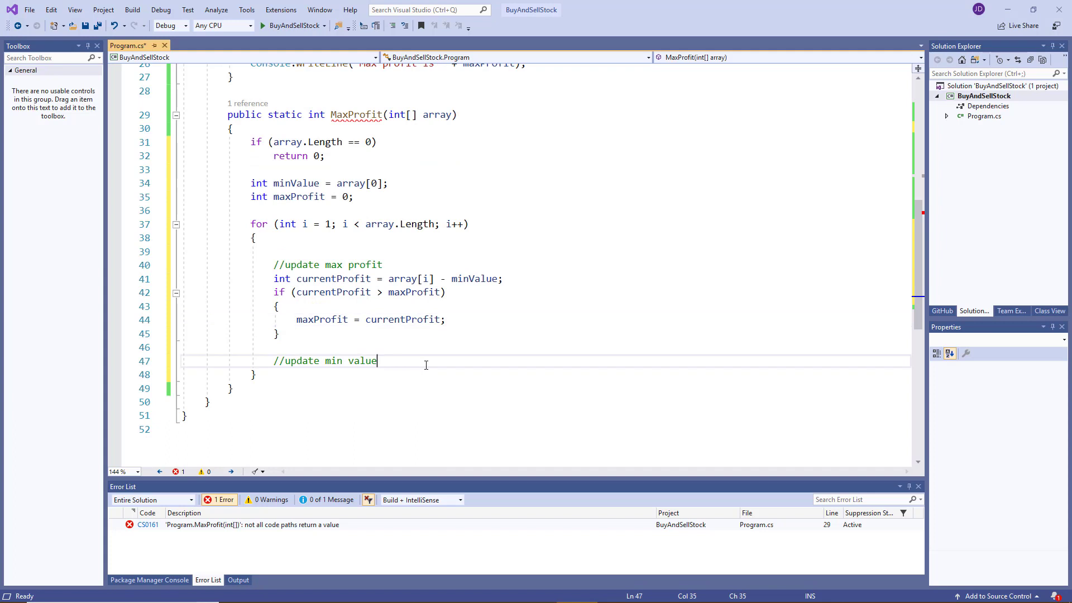
- Under the min value comment, add if (array[i] < minValue) minValue = array[i];
key("Enter")
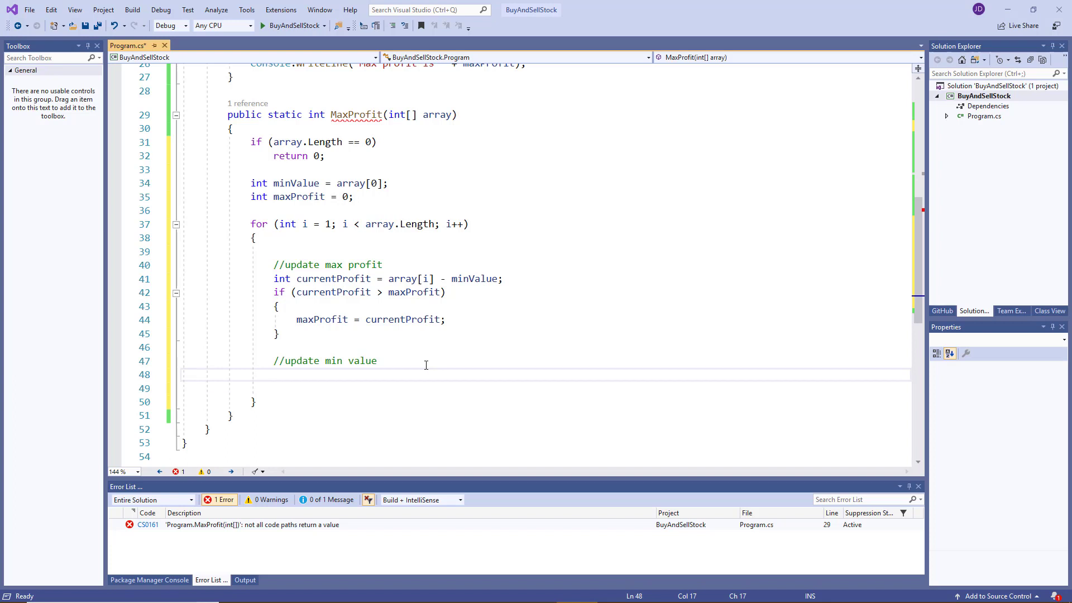
left_click(274, 375)
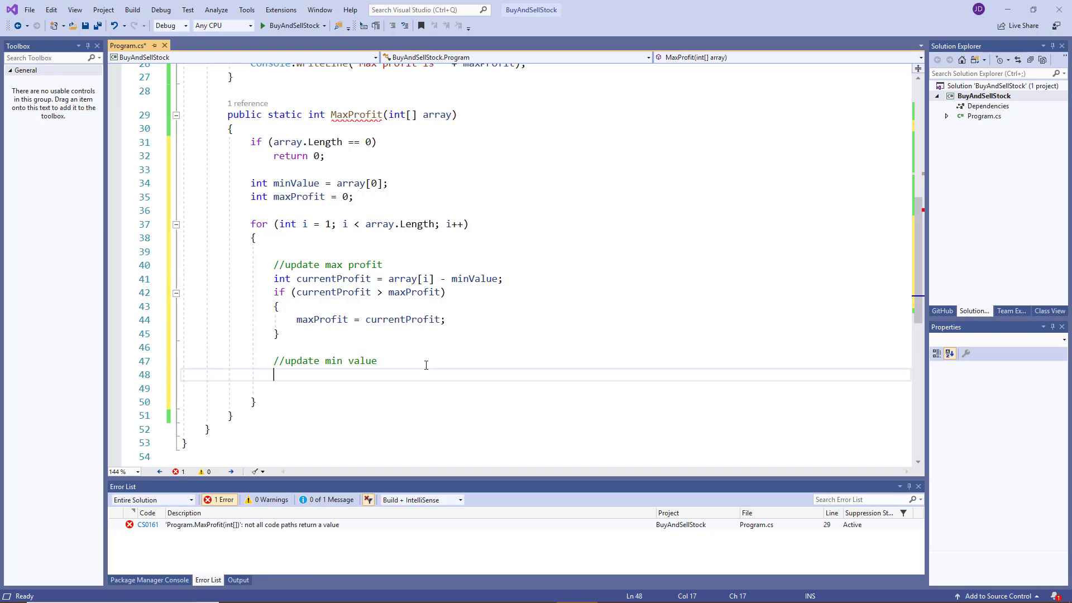
type("if(array[")
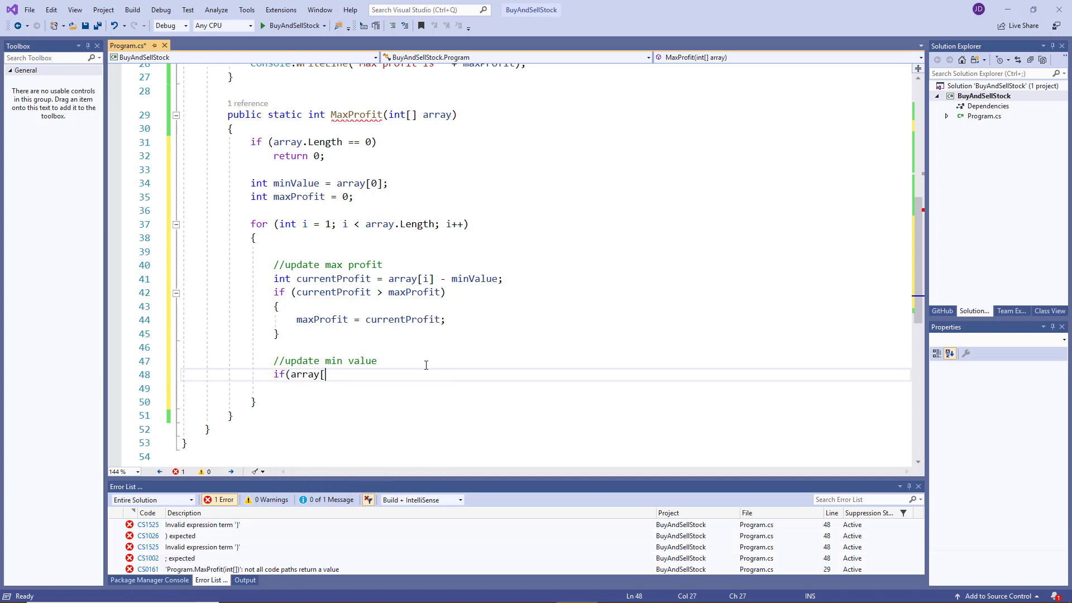
type("i] < min")
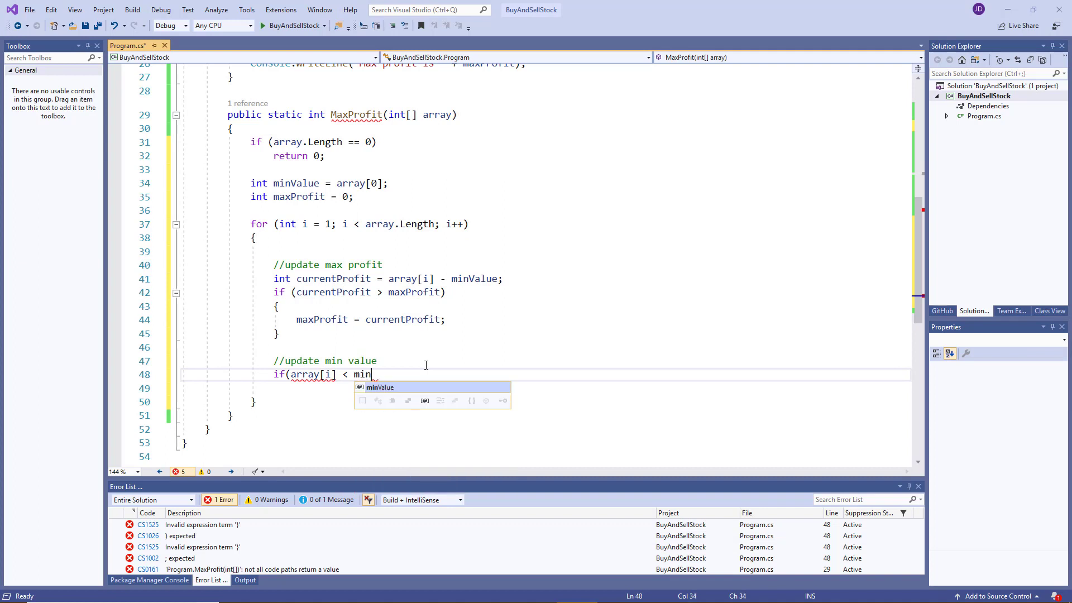
key("Enter")
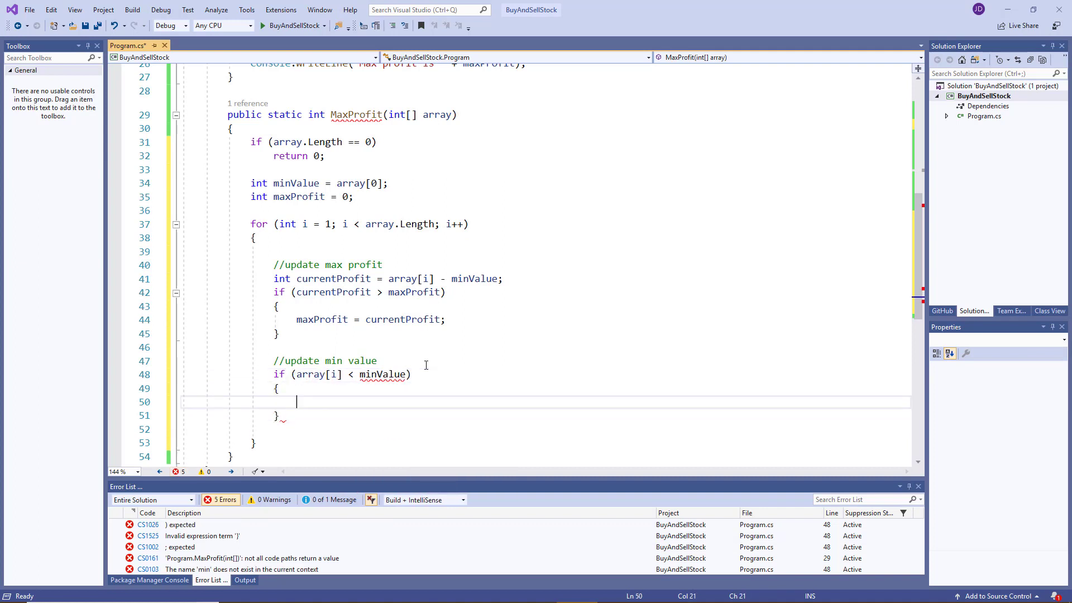
type("minValue = a")
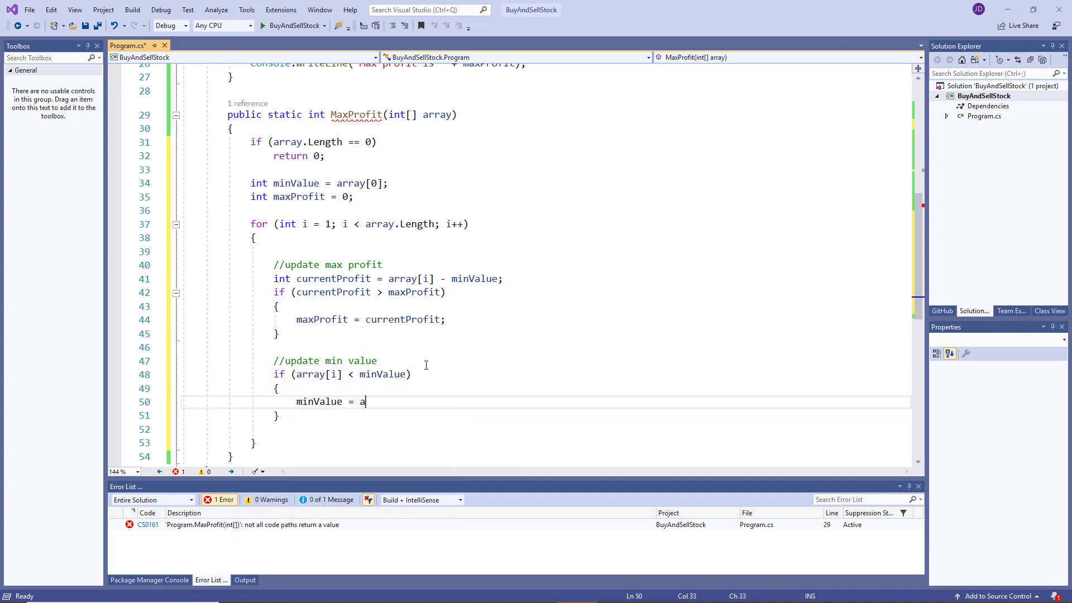
type("rray[i];")
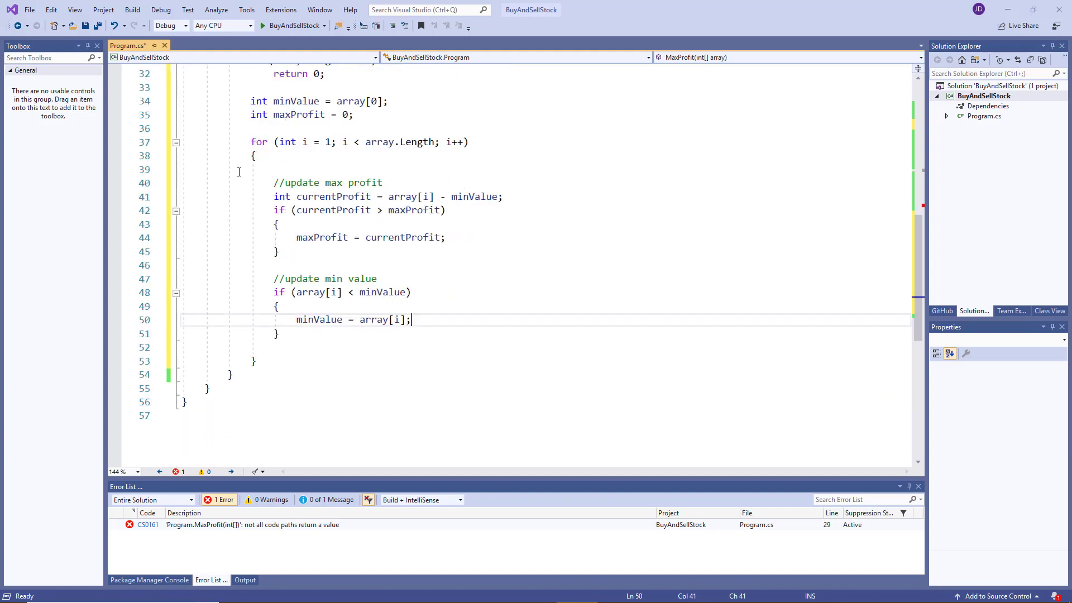
mouse_move(336, 320)
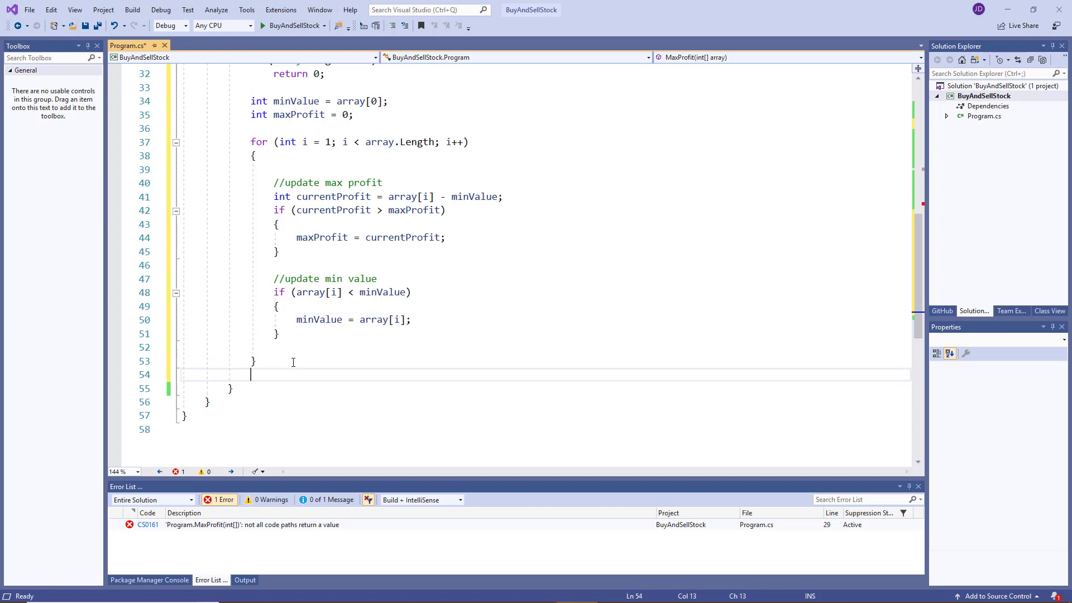
- Add return maxProfit; after the loop using IntelliSense completion
type("return max")
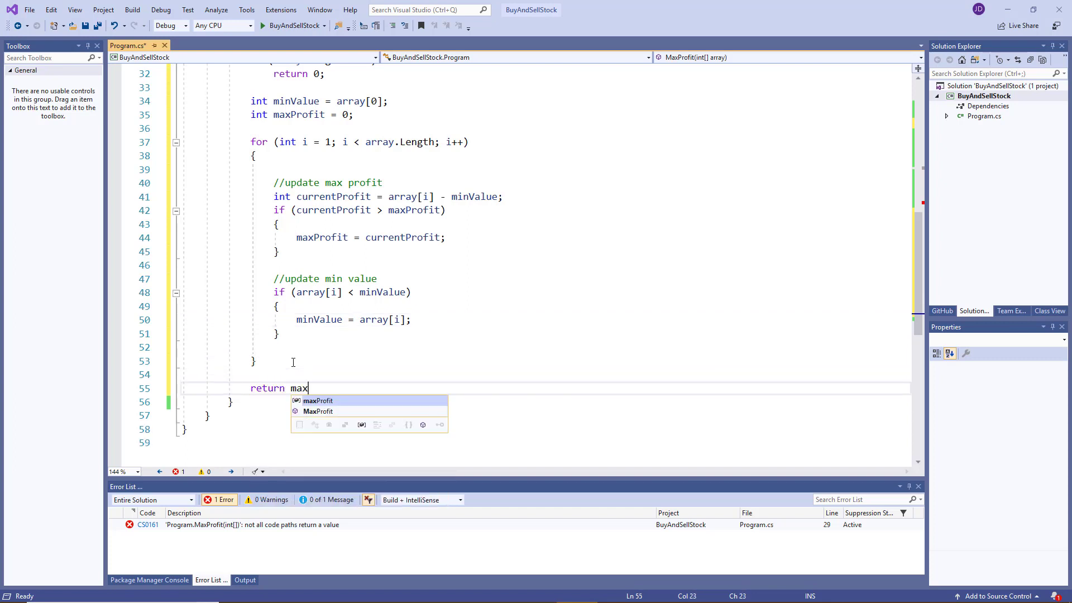
key("Tab")
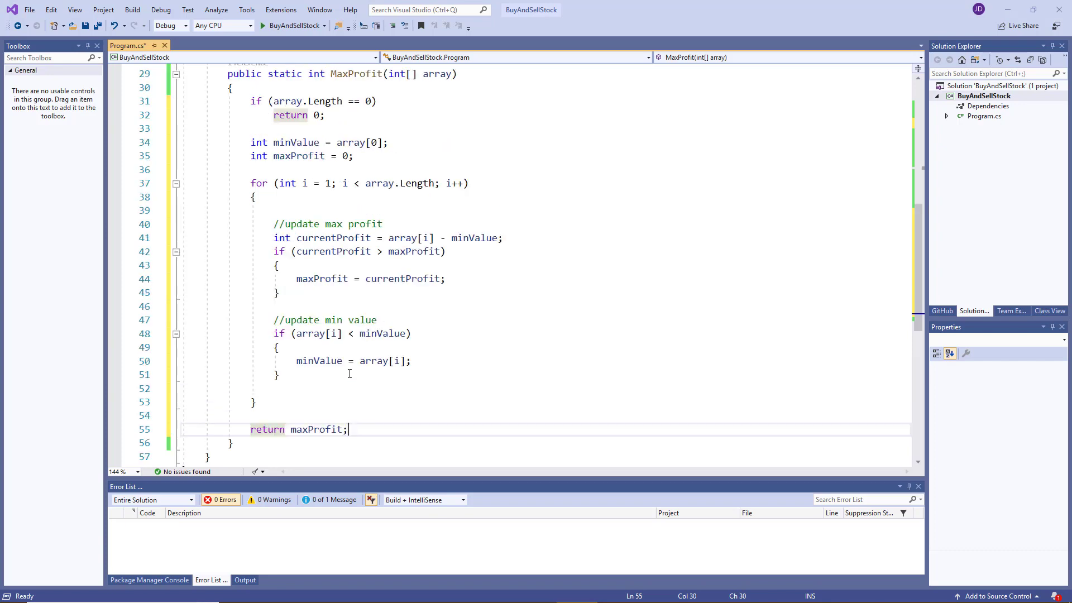
mouse_move(399, 361)
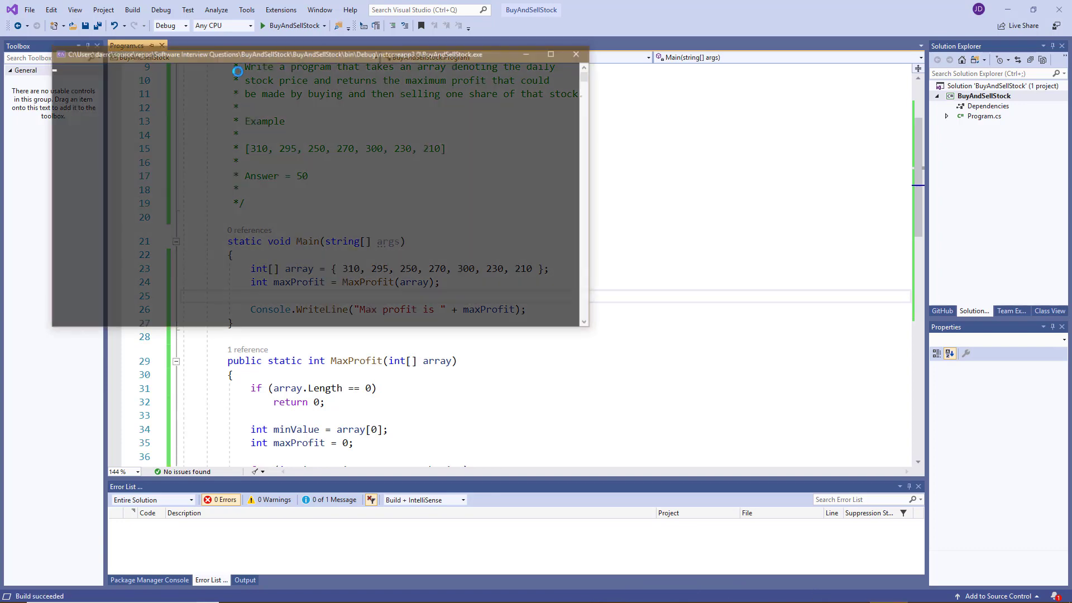
- Check the console output 'Max profit is 50', then select the sample price array in Main
left_click(262, 25)
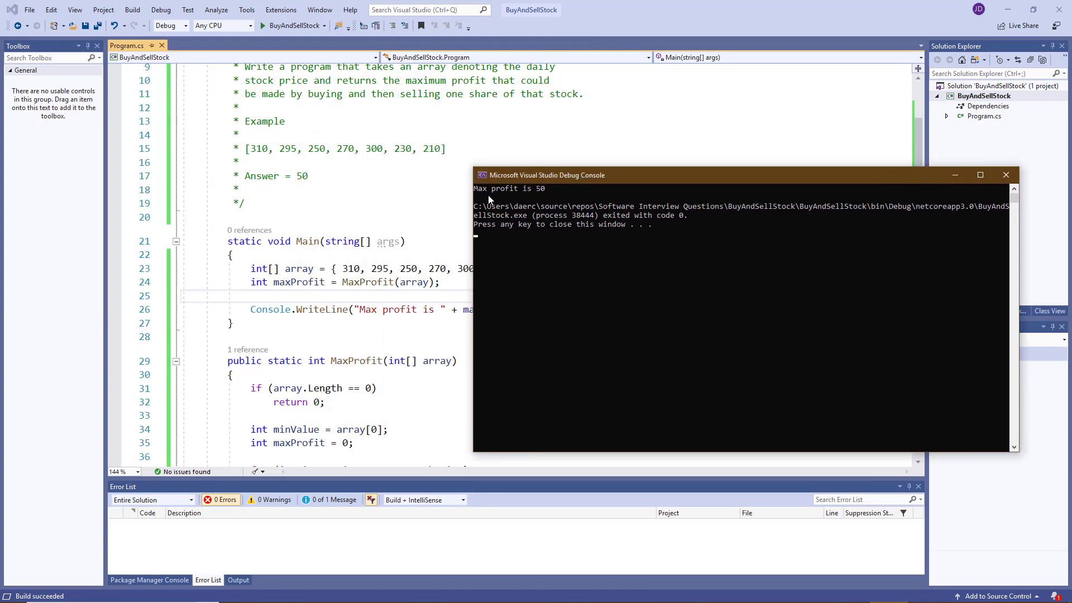
left_click_drag(547, 175, 622, 213)
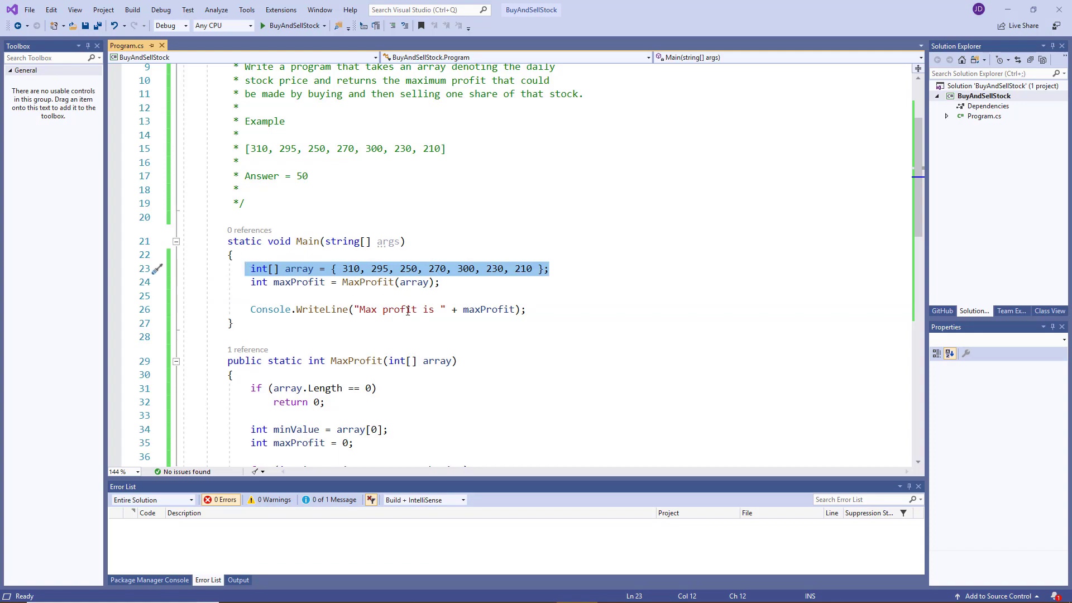
scroll("down", 3)
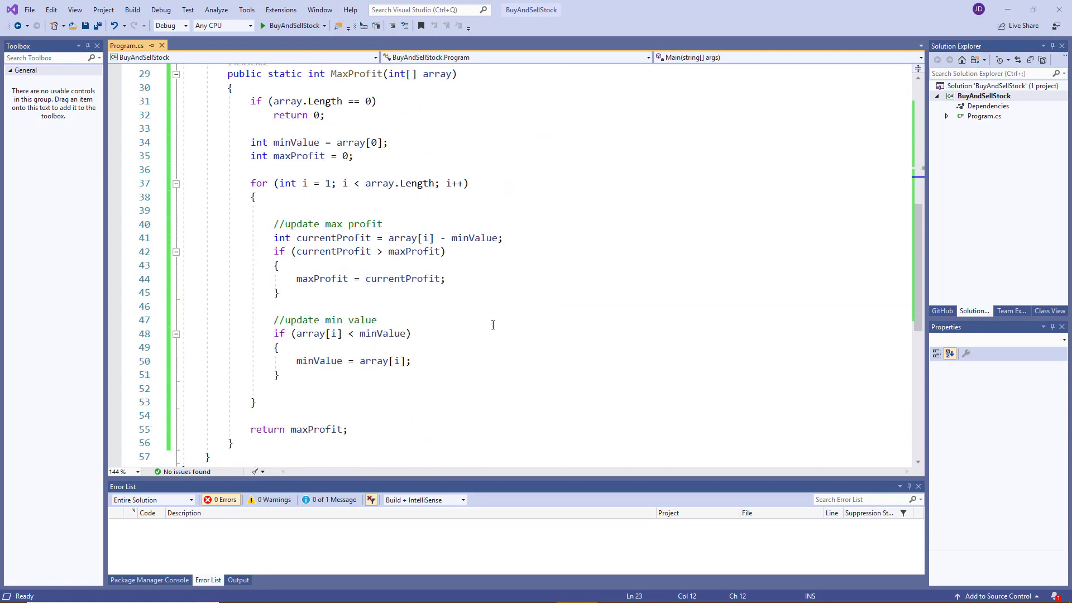